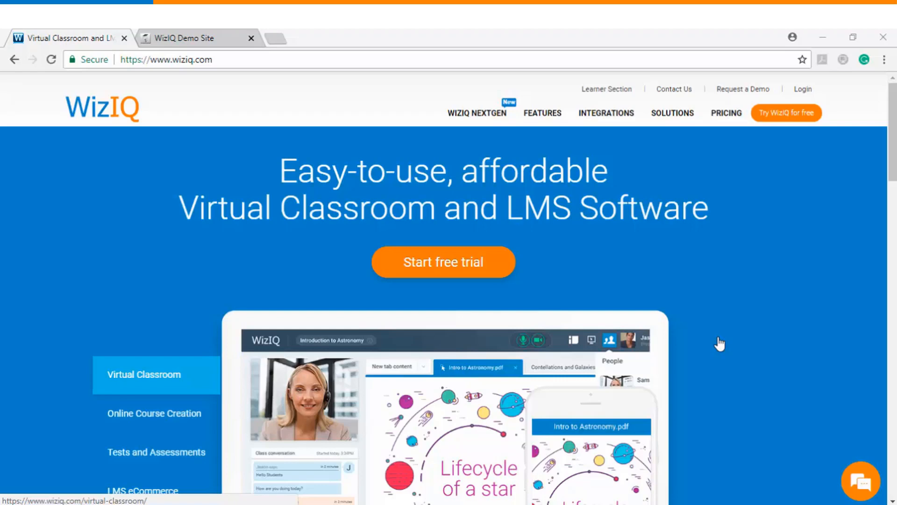
# Switch to the WizIQ Demo Site browser tab showing the Moodle home page
pyautogui.click(189, 37)
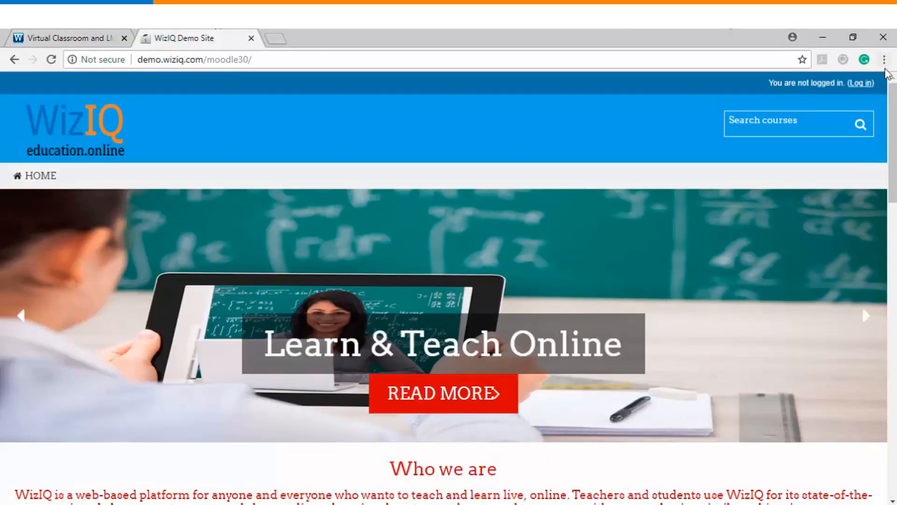
# Log in to the demo site as admin and open the Telenor course
pyautogui.click(861, 82)
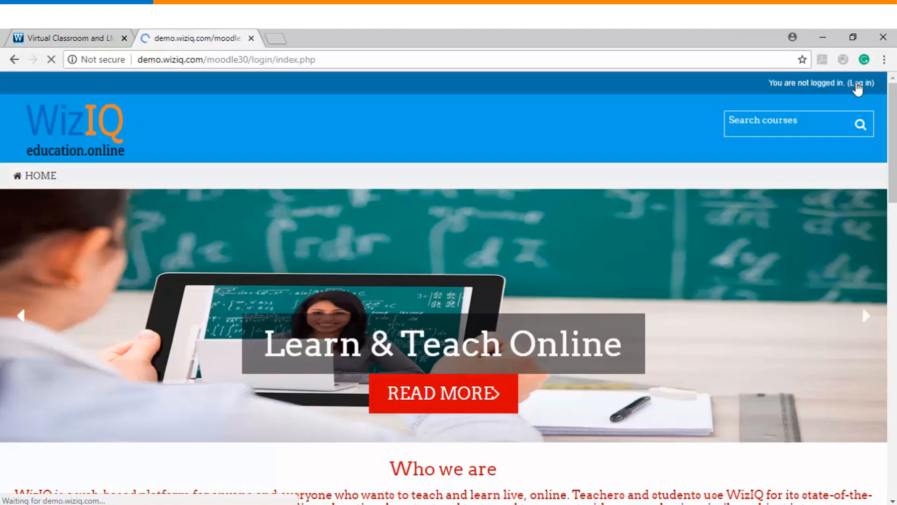
pyautogui.click(861, 84)
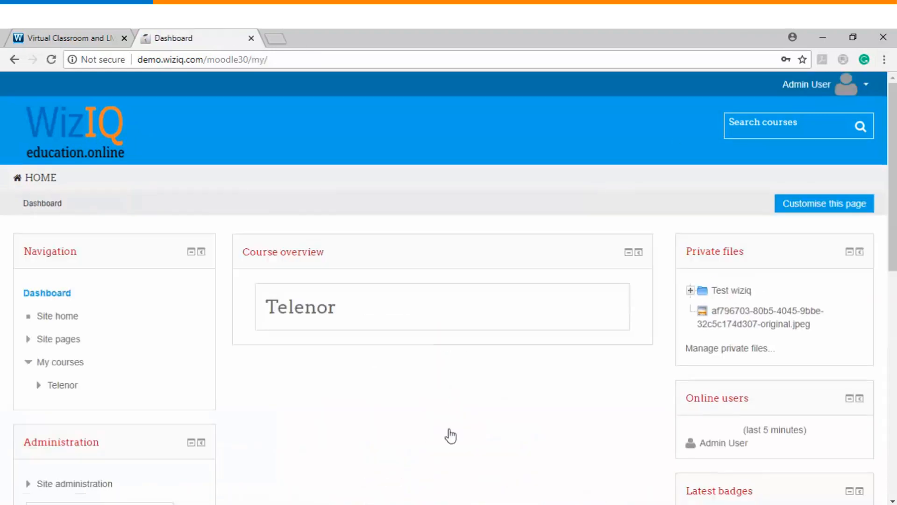
pyautogui.moveTo(383, 364)
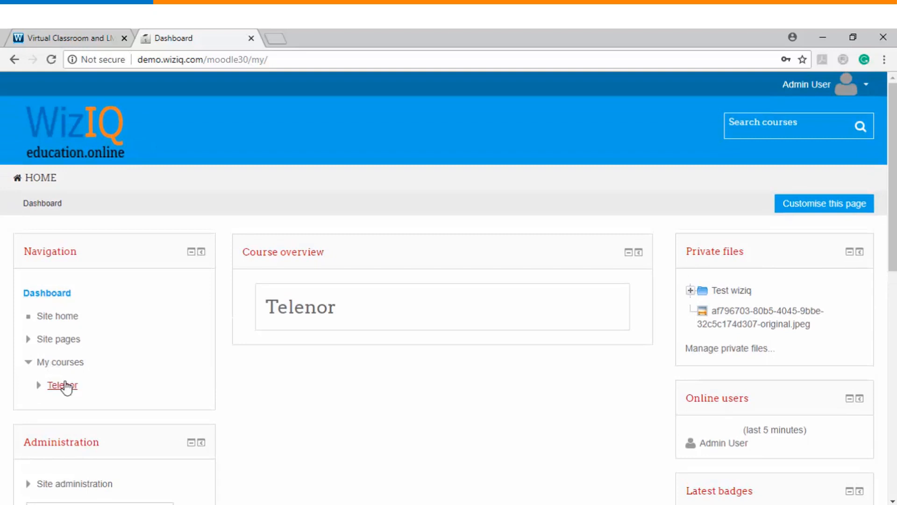
pyautogui.moveTo(61, 385)
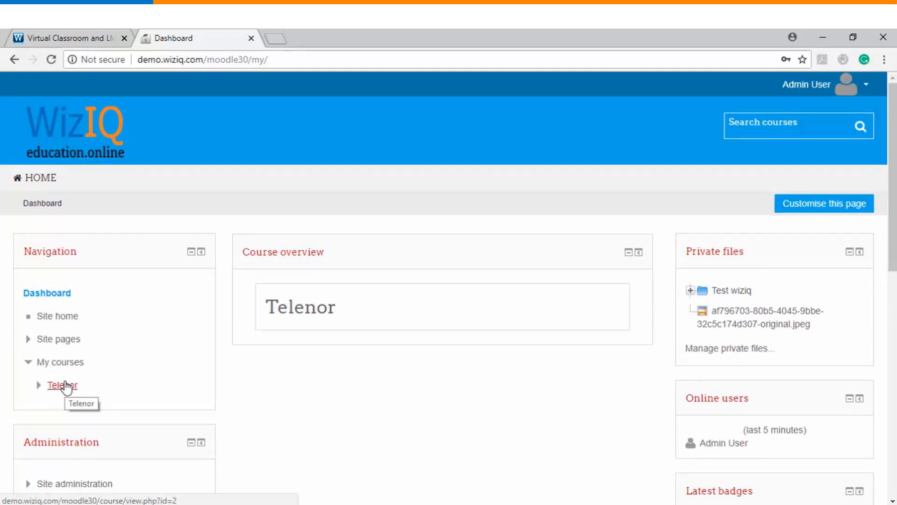
pyautogui.click(62, 385)
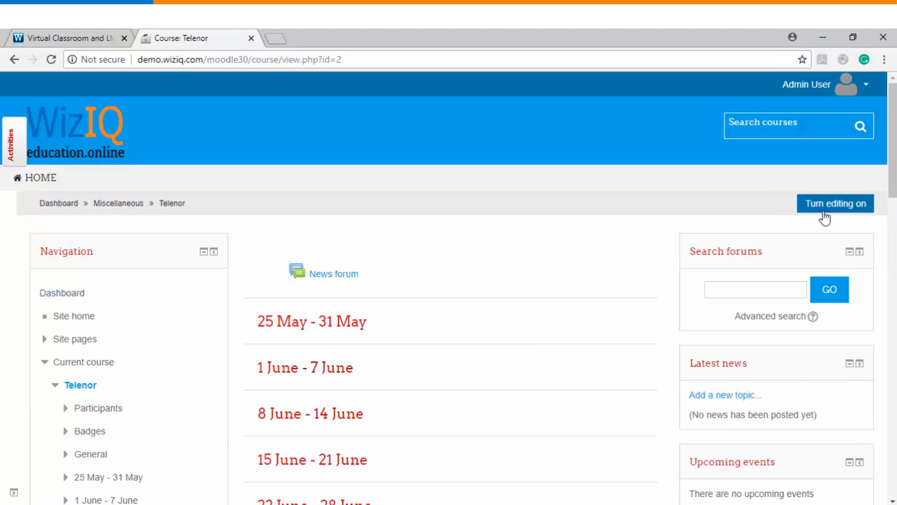
pyautogui.moveTo(828, 217)
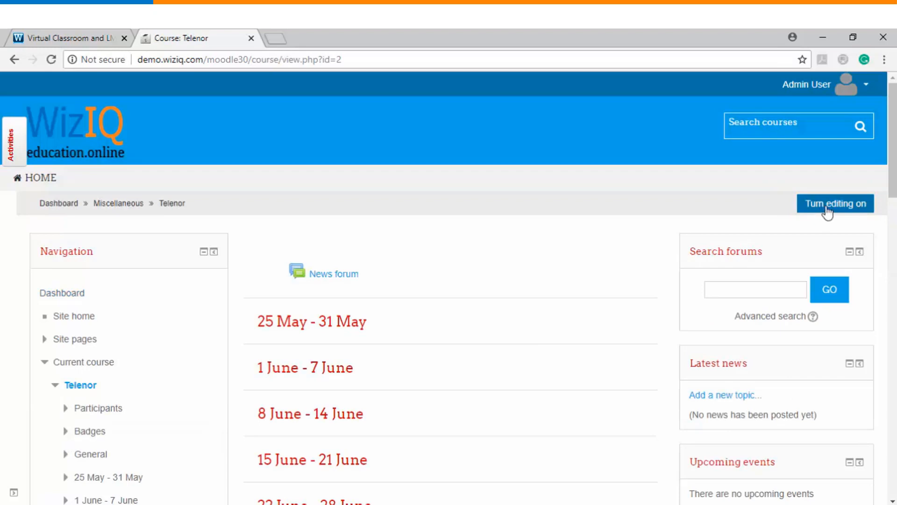
# Turn editing on and add a WizIQ Live Class to the 17 August - 23 August week
pyautogui.click(835, 203)
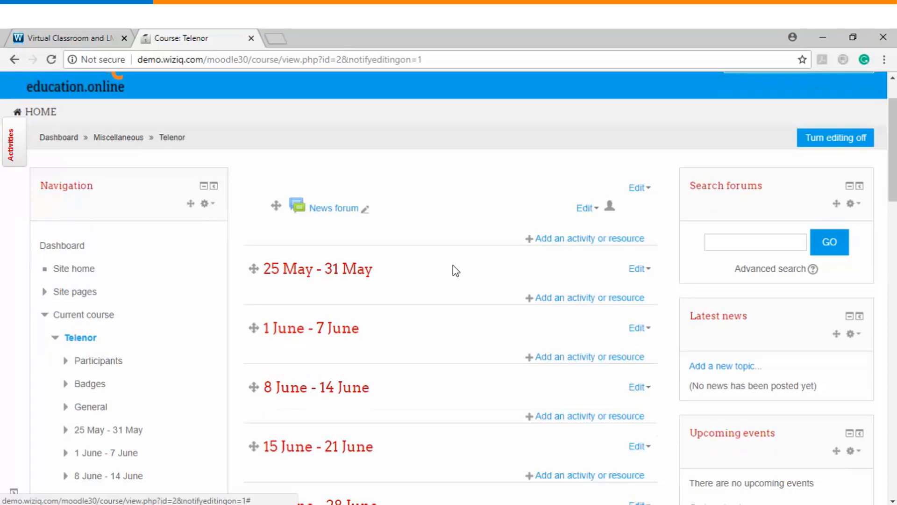
pyautogui.scroll(-3)
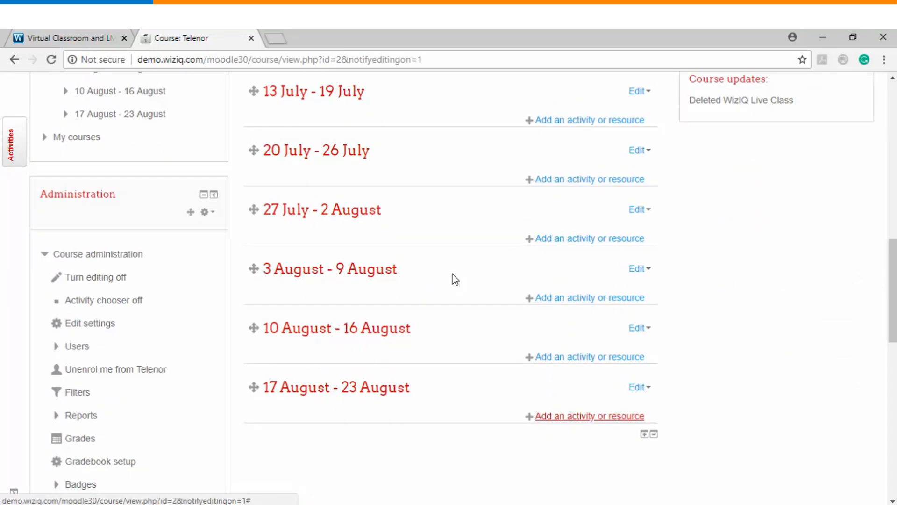
pyautogui.moveTo(557, 384)
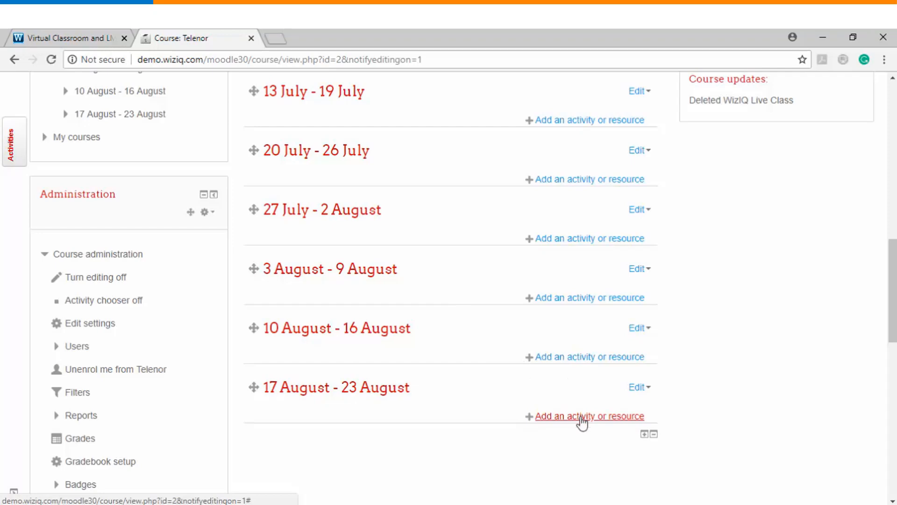
pyautogui.click(590, 416)
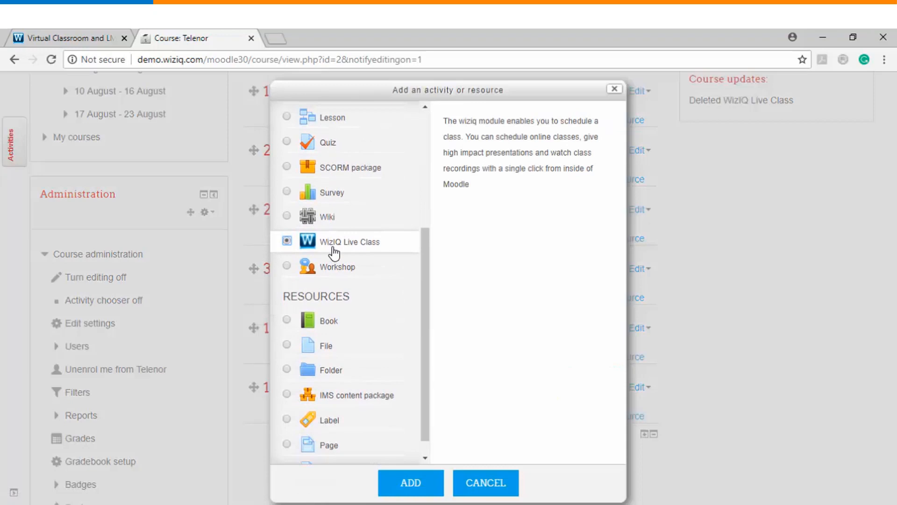
pyautogui.moveTo(361, 253)
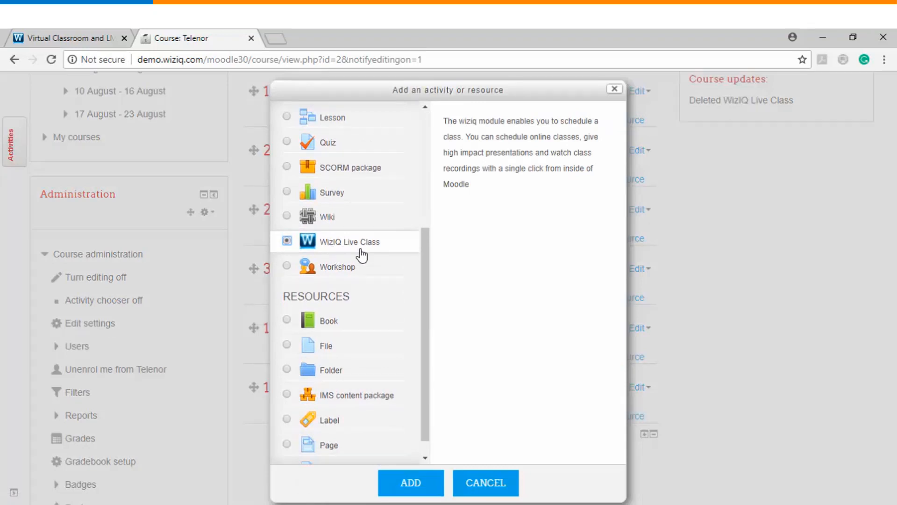
pyautogui.click(410, 482)
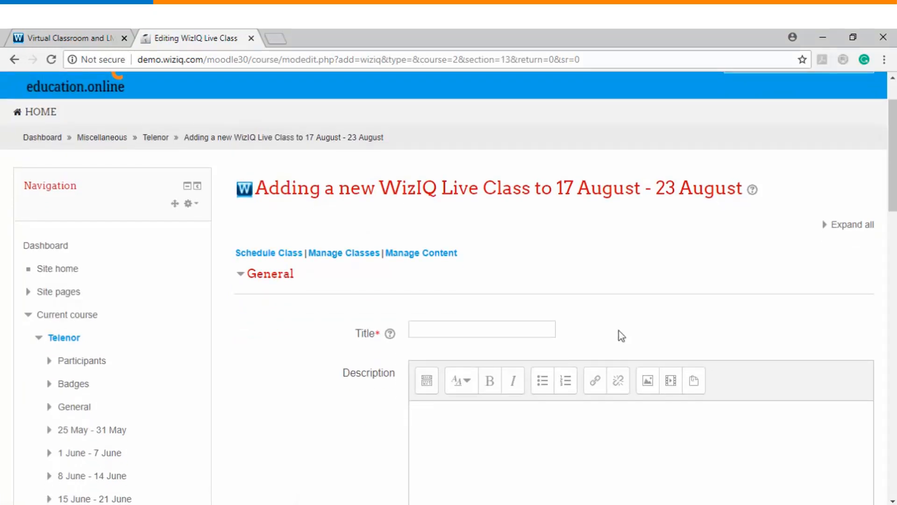
# Title the class 'WizIQ Live class in Moodle' and type the description 'This is a test cla'
pyautogui.scroll(-3)
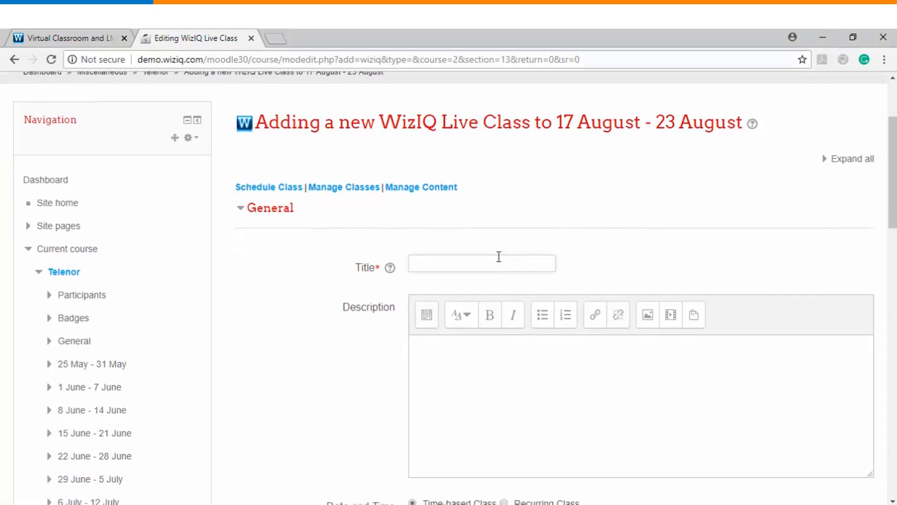
pyautogui.write('WizIQ Live class in Moodle')
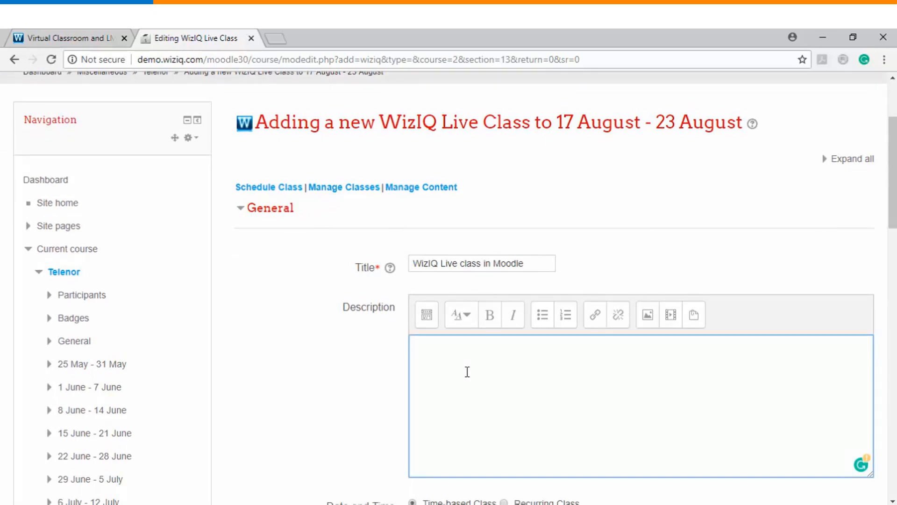
pyautogui.write('This is a test cla')
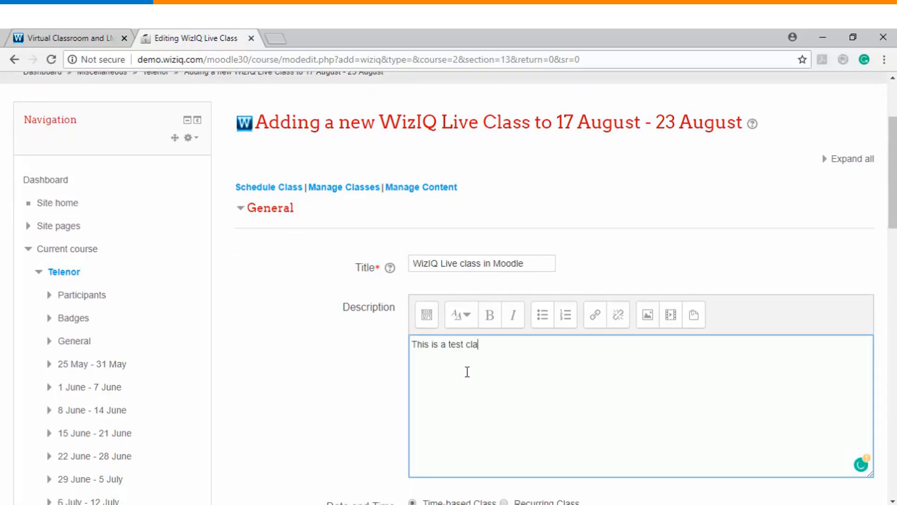
pyautogui.scroll(-3)
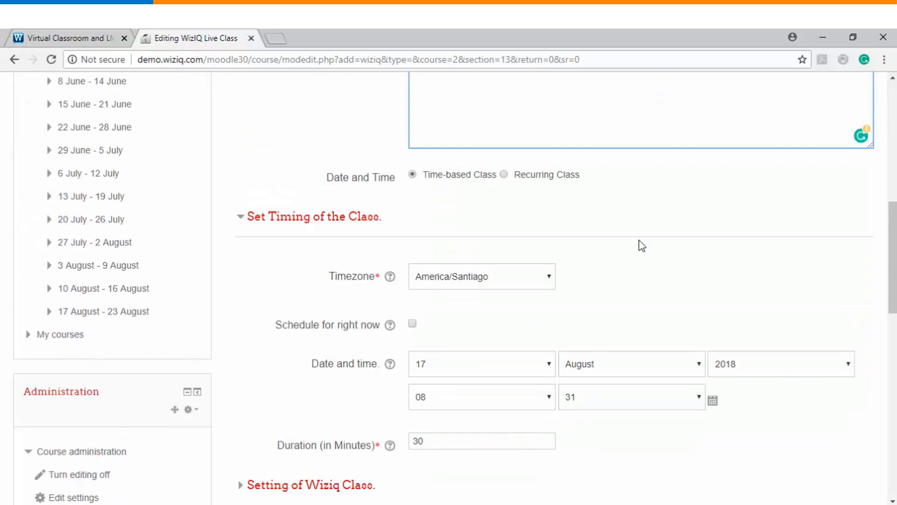
# Set the start to 17 August 2018 at 08:31 with a 30-minute duration
pyautogui.click(481, 276)
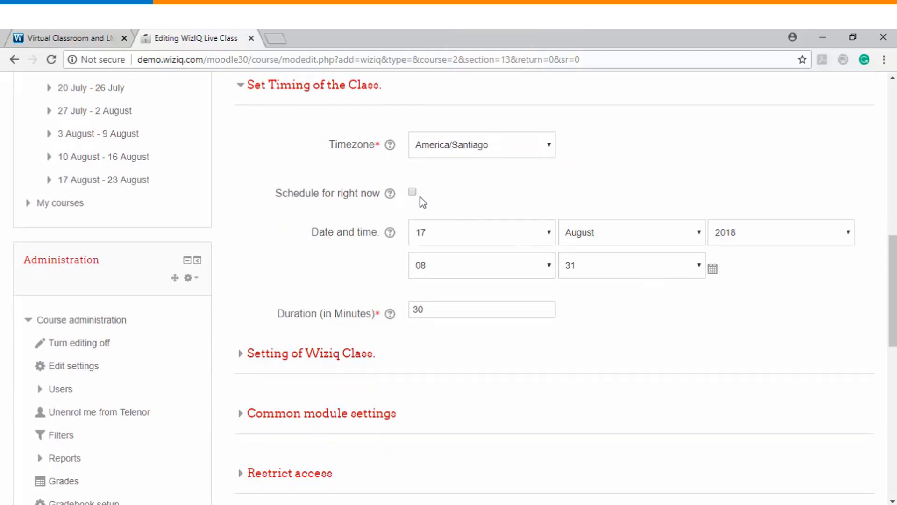
pyautogui.moveTo(413, 195)
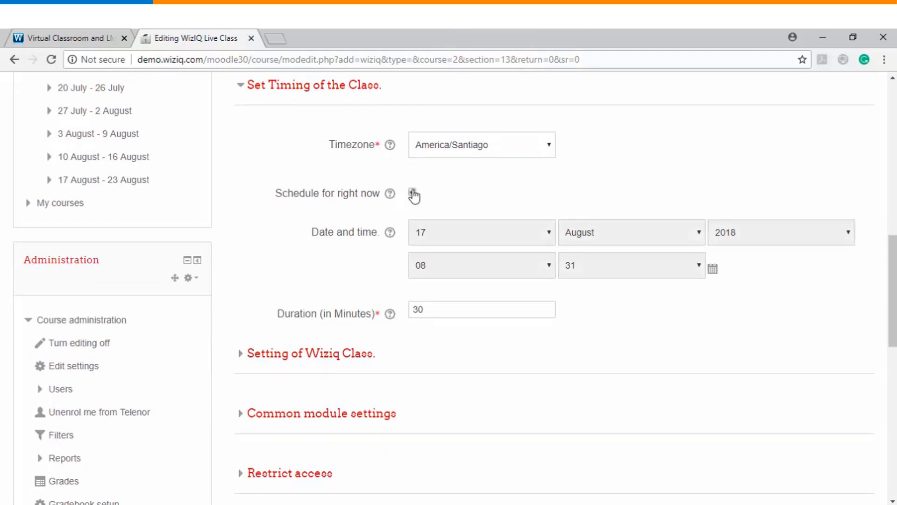
pyautogui.click(481, 231)
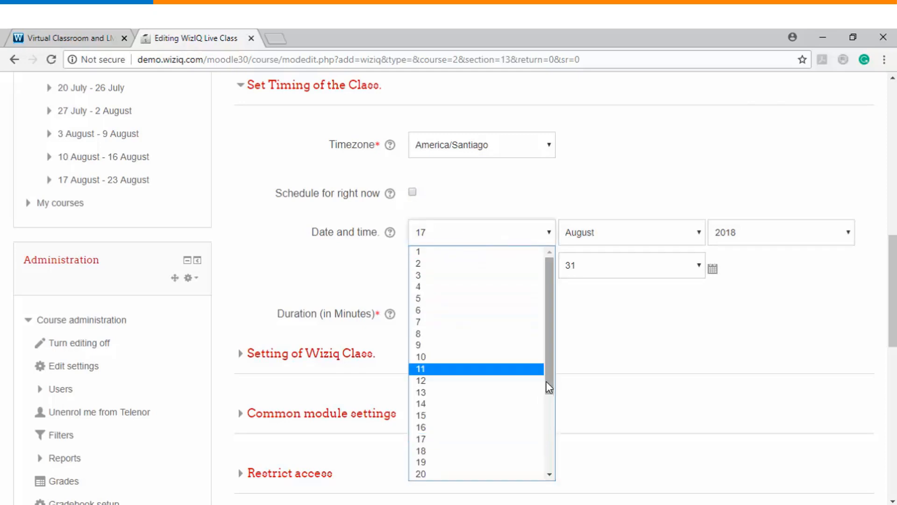
pyautogui.click(629, 232)
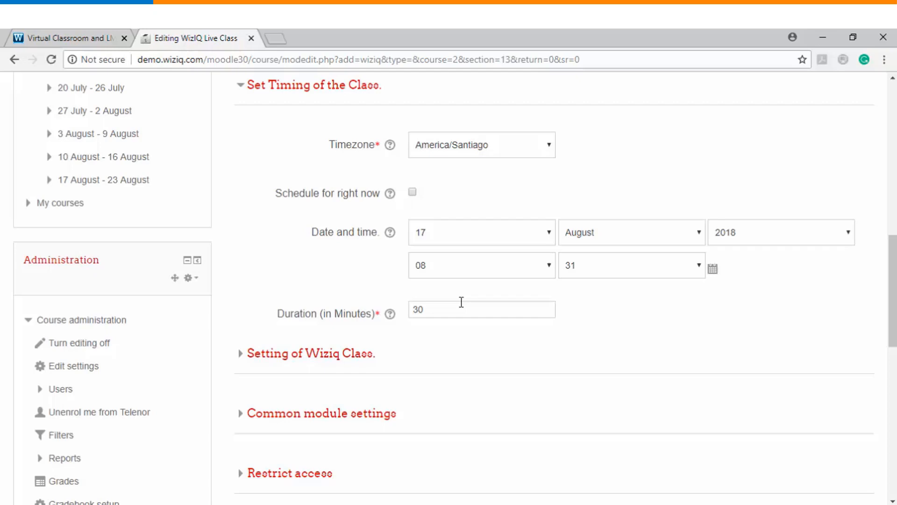
pyautogui.moveTo(491, 342)
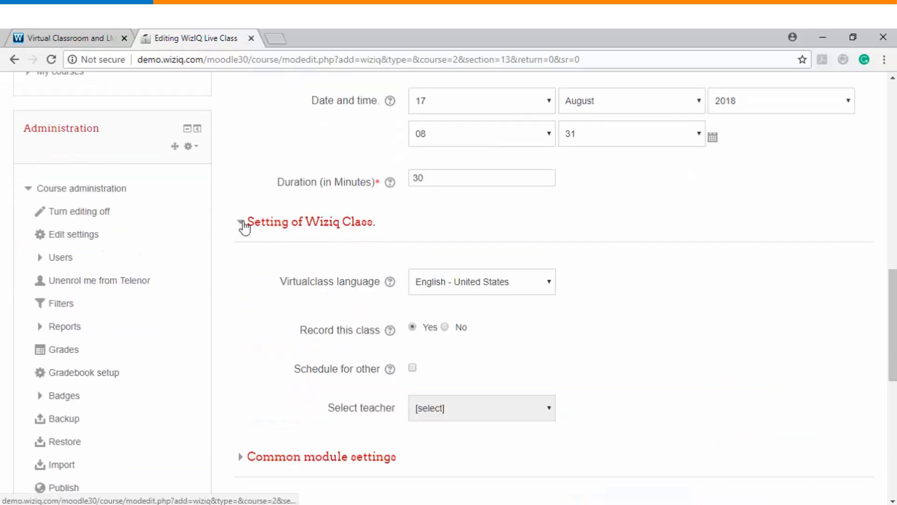
# Expand the WizIQ class settings and keep English - United States as the language
pyautogui.click(241, 222)
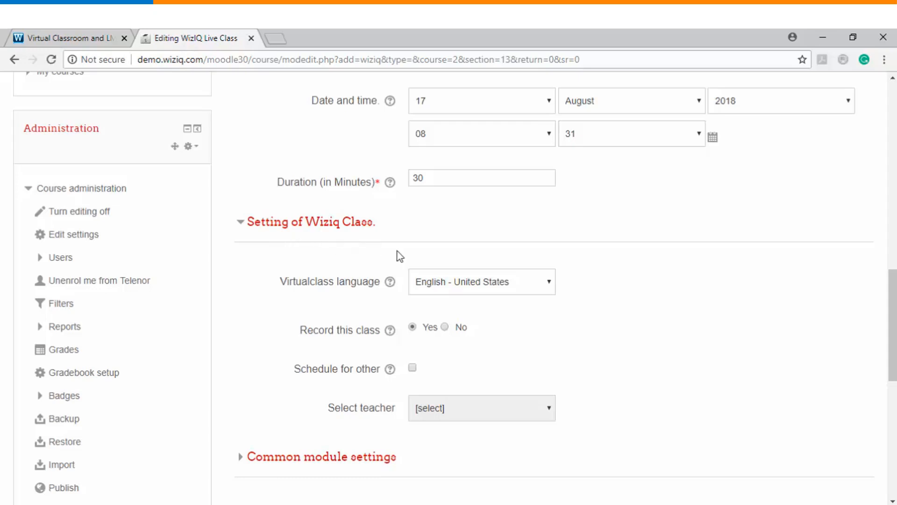
pyautogui.click(481, 281)
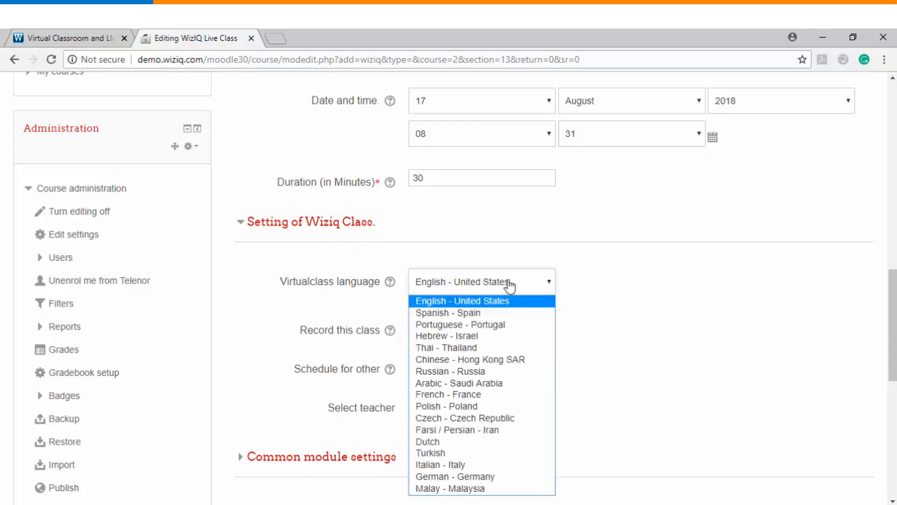
pyautogui.click(461, 301)
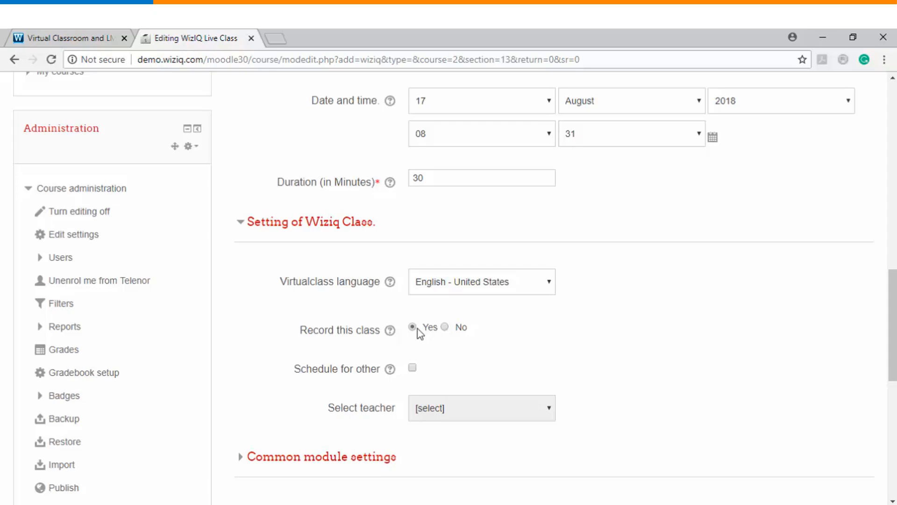
# Enable 'Schedule for other' and select teacher1 as the class teacher
pyautogui.scroll(-3)
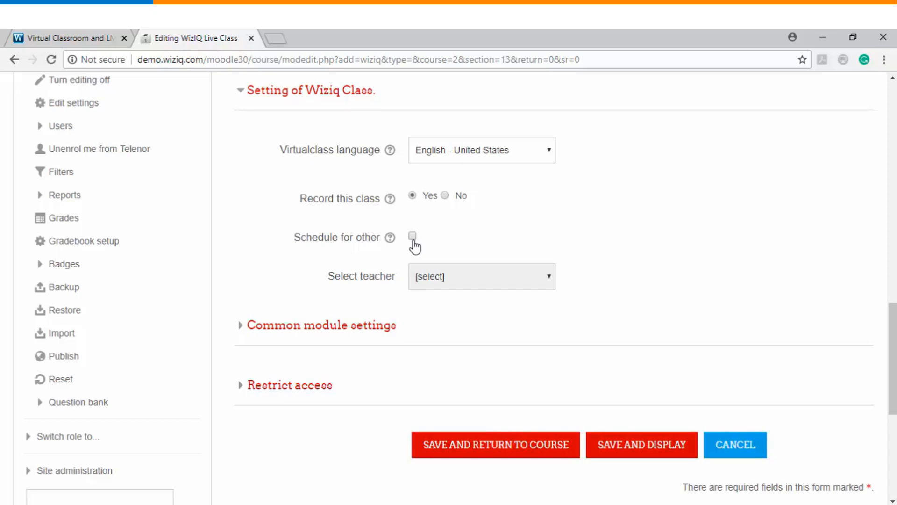
pyautogui.click(412, 237)
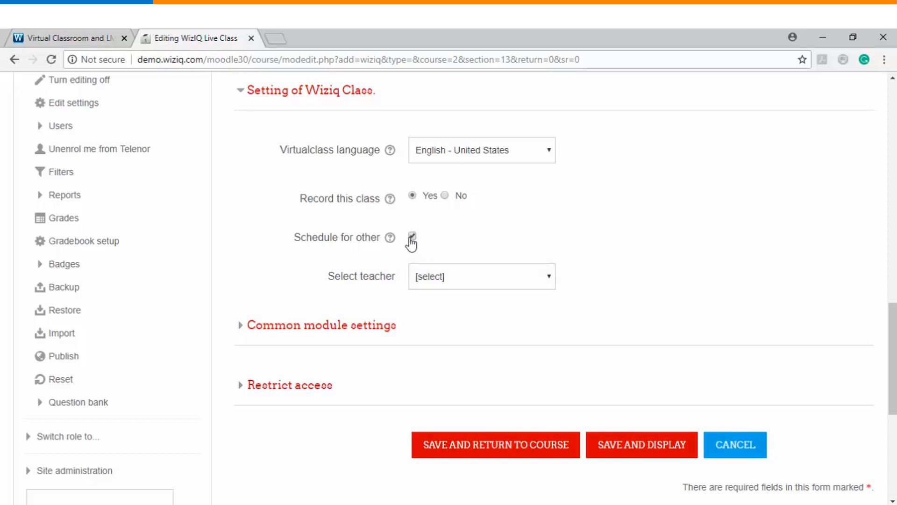
pyautogui.click(411, 237)
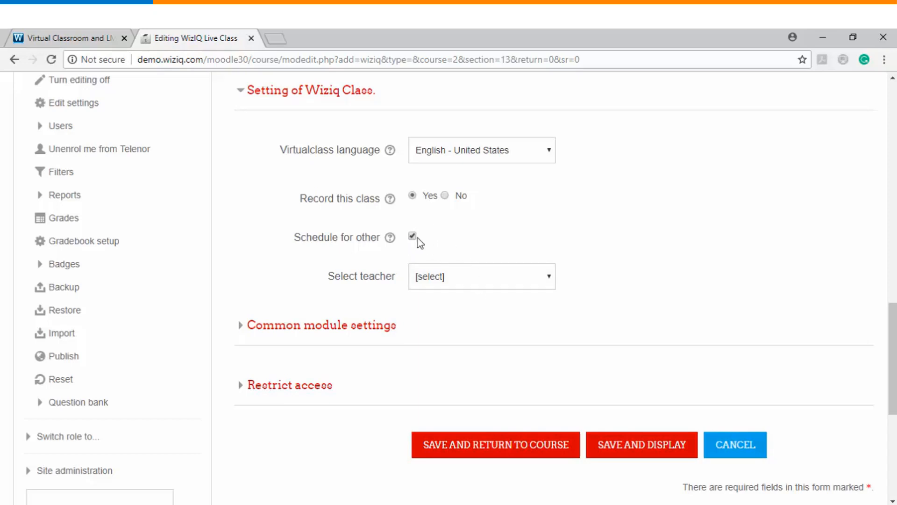
pyautogui.click(481, 275)
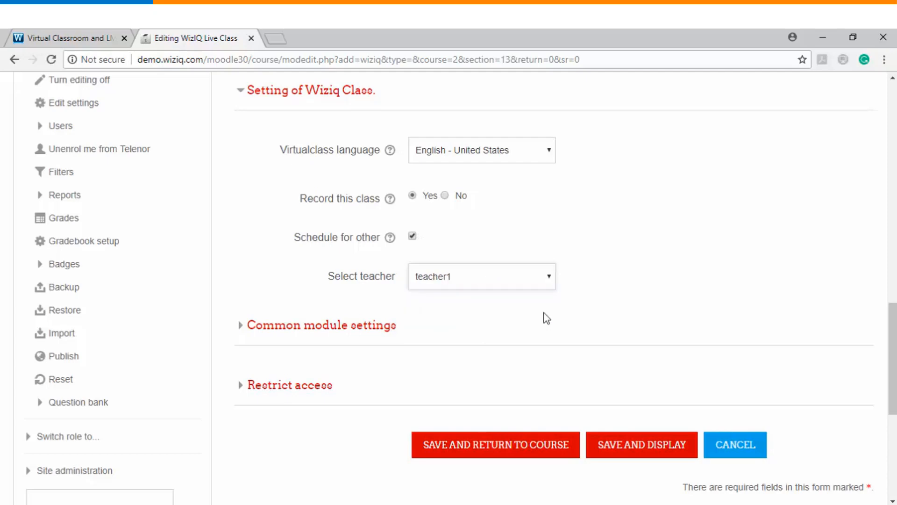
pyautogui.scroll(3)
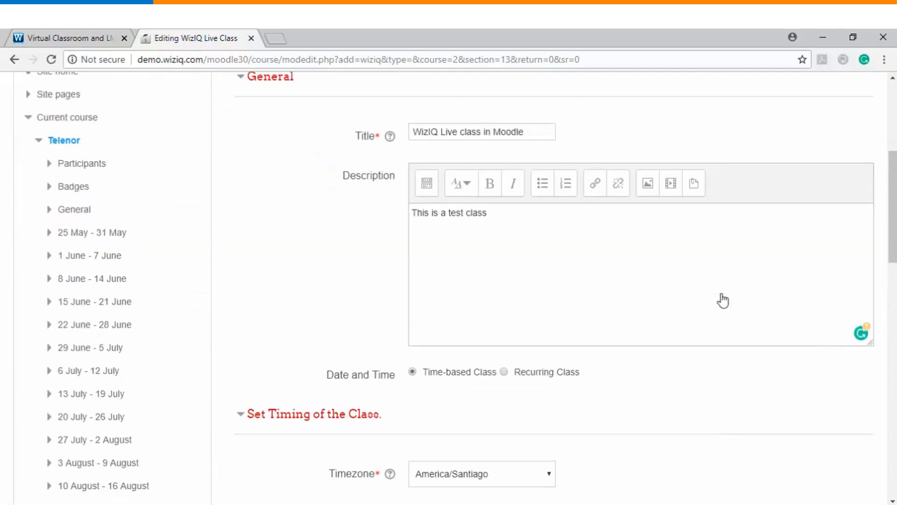
# Save and display the class, showing Teacher One at 8/17/2018 8:32 AM
pyautogui.scroll(-3)
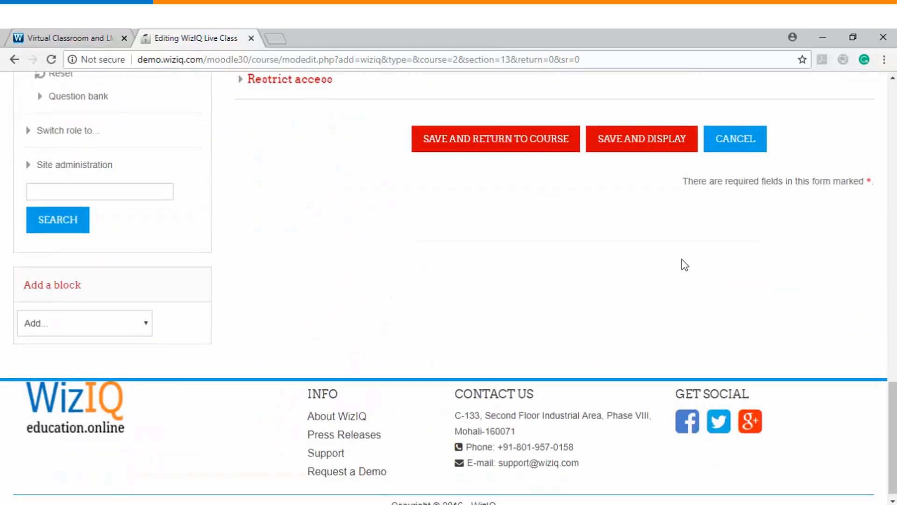
pyautogui.scroll(3)
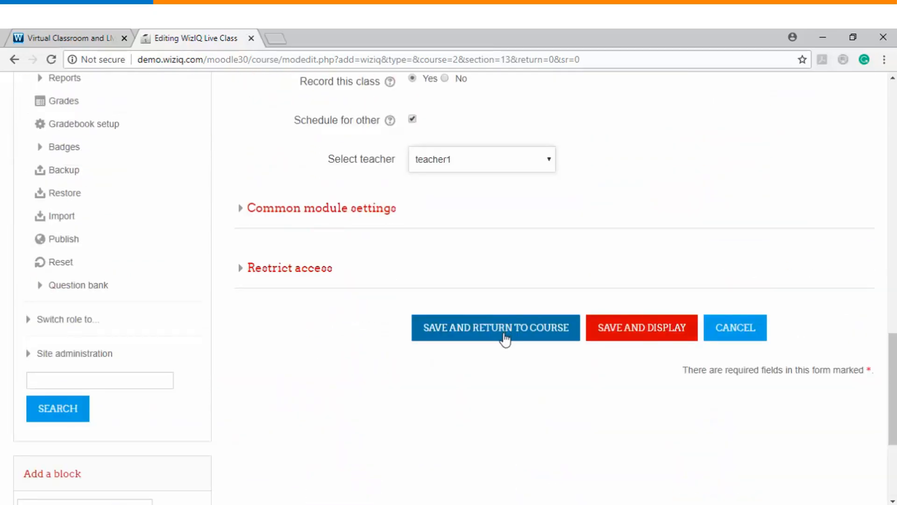
pyautogui.moveTo(621, 342)
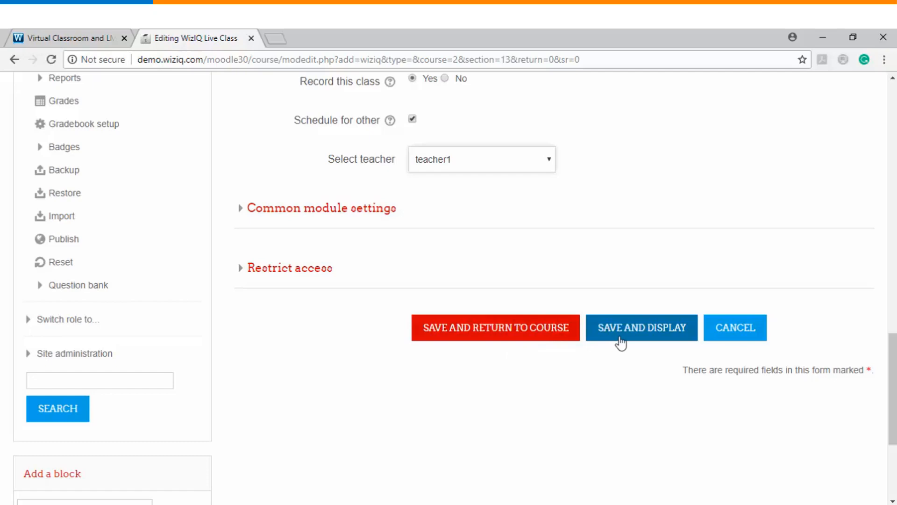
pyautogui.moveTo(642, 335)
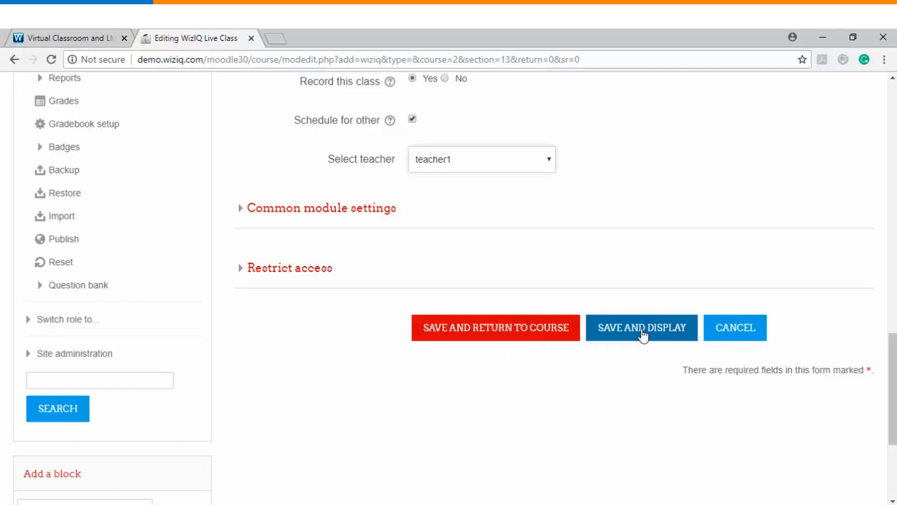
pyautogui.click(641, 327)
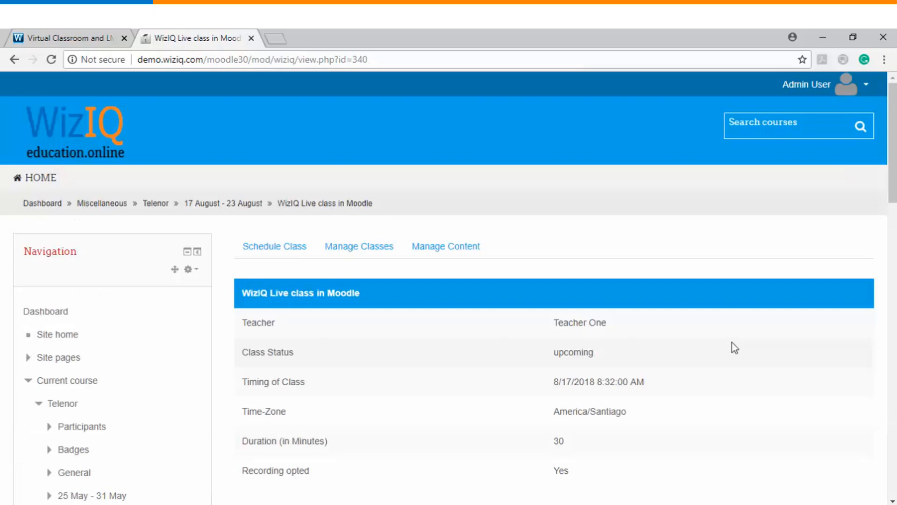
# Review the scheduled class details and follow the Join Class link
pyautogui.scroll(-3)
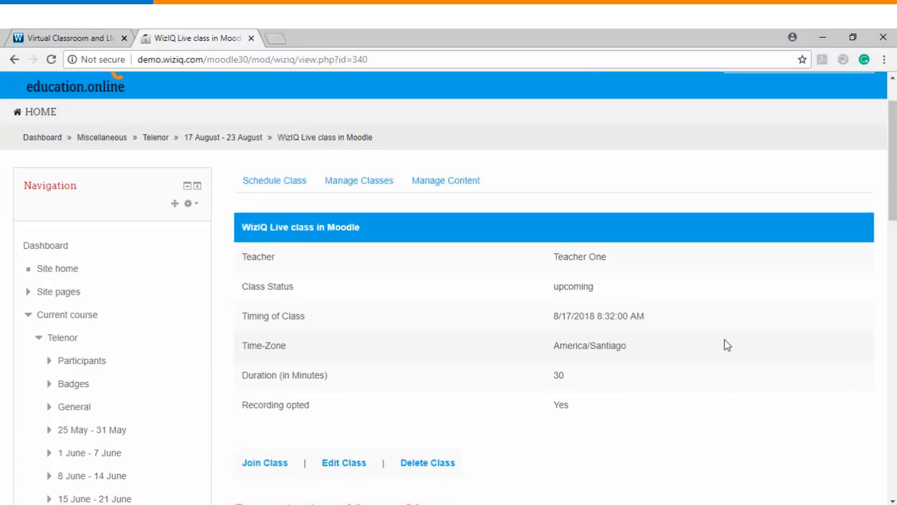
pyautogui.scroll(-3)
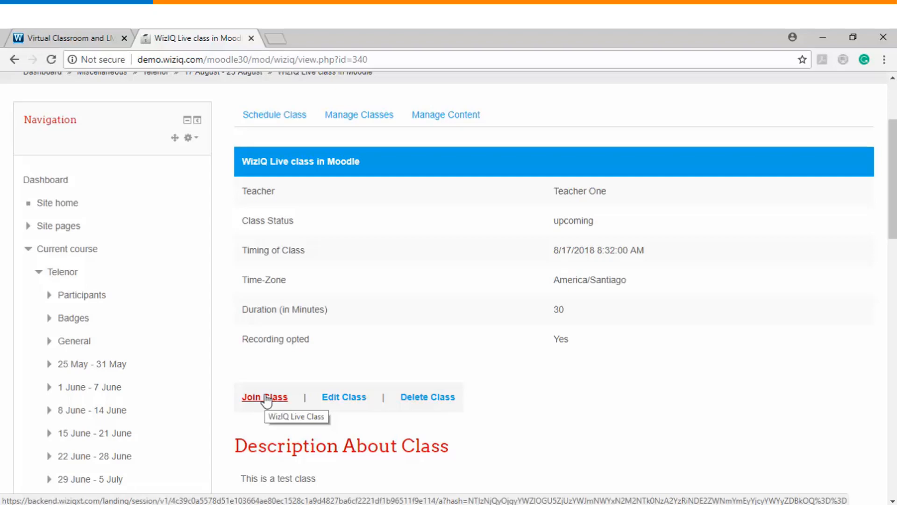
pyautogui.click(264, 397)
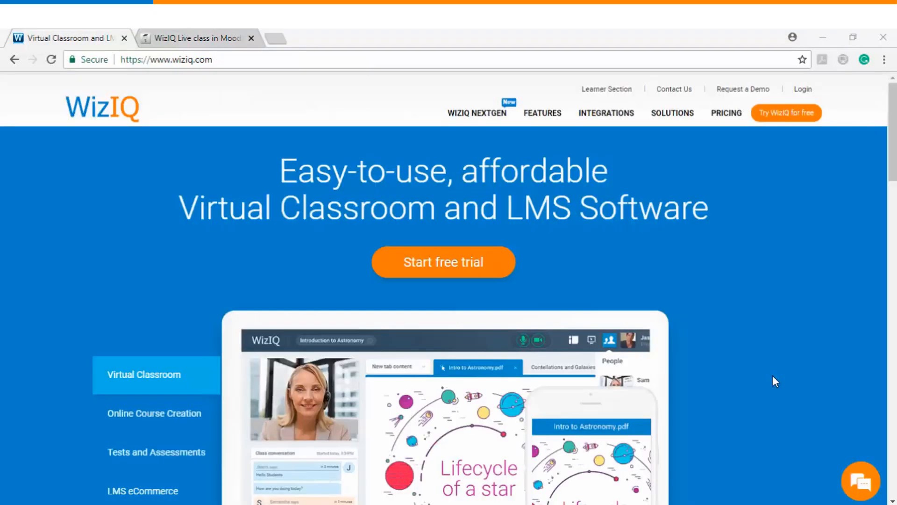